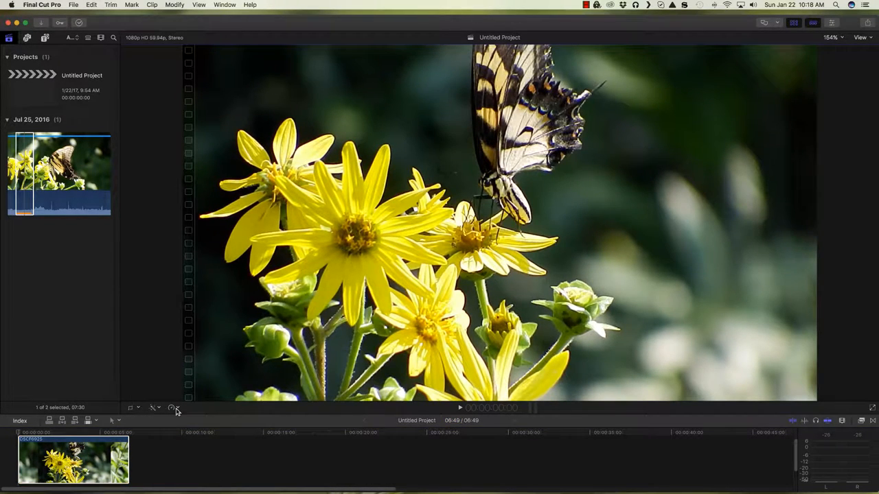
- Set the clip's retiming to Custom speed by Duration and enter 00:00:03 as the target duration
click(172, 408)
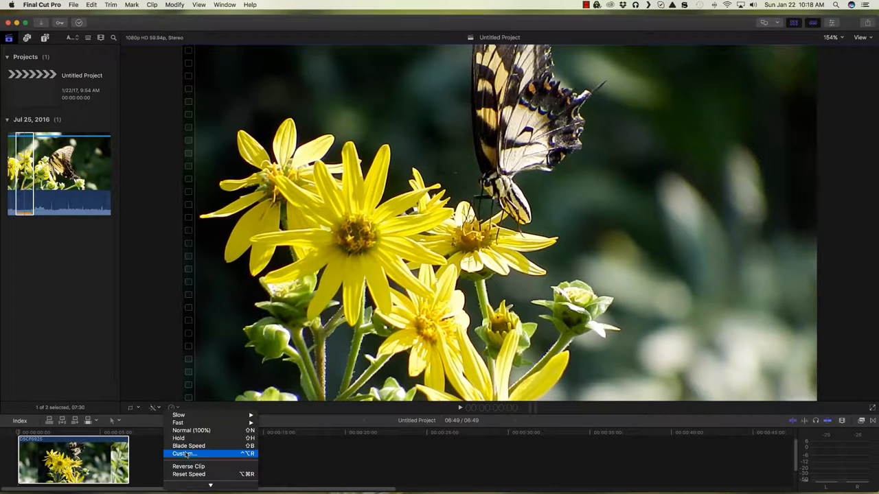
click(184, 453)
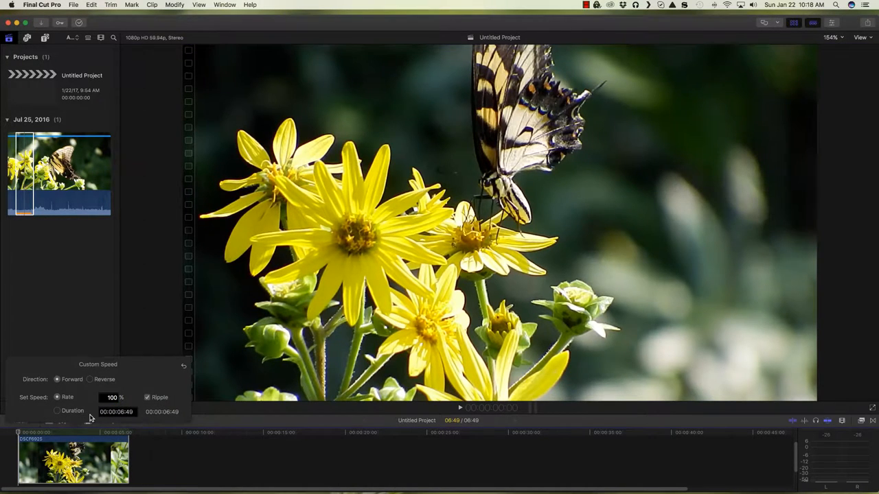
click(58, 410)
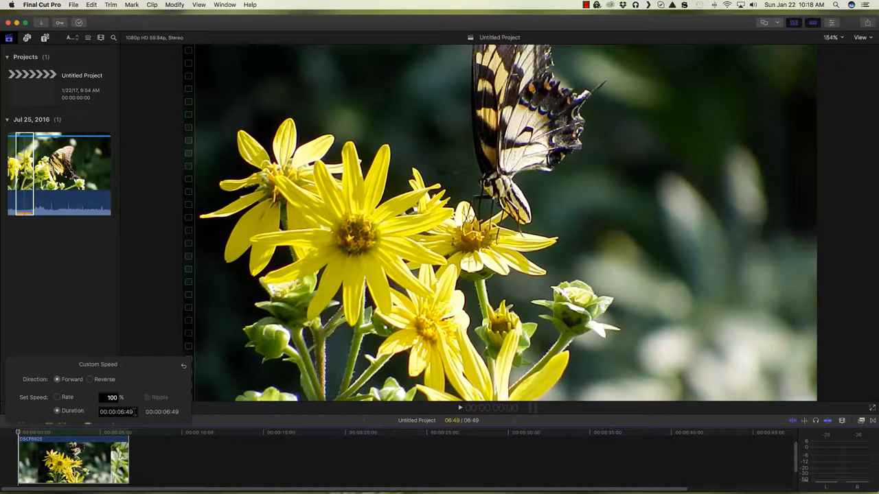
click(116, 412)
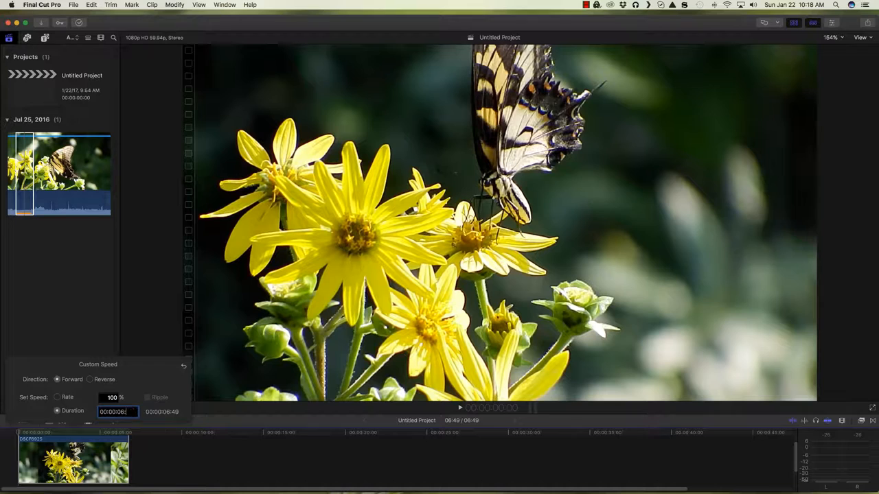
text(00:00:03)
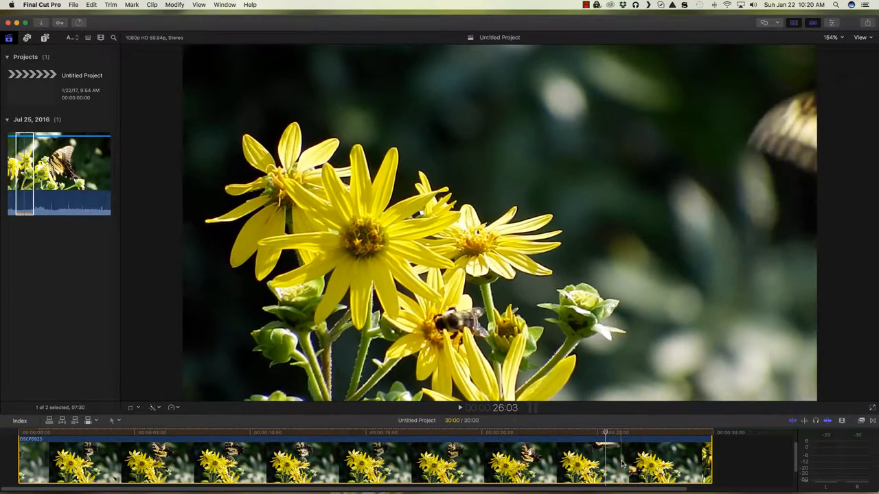
- Trim the slowed clip's end in the timeline and revisit its Retime options
click(626, 433)
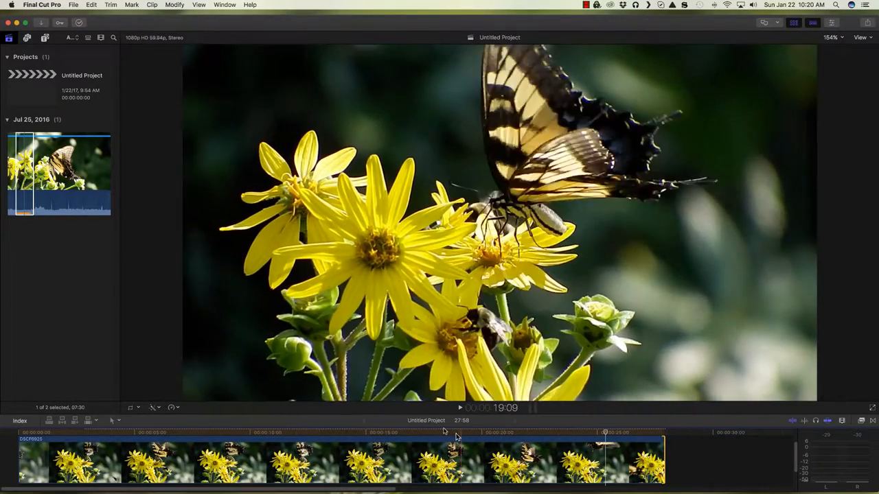
click(154, 406)
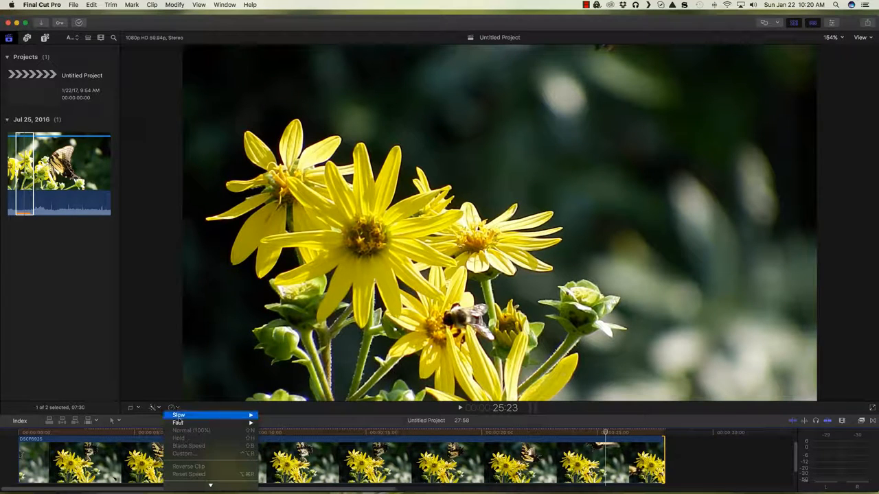
mouse_move(178, 415)
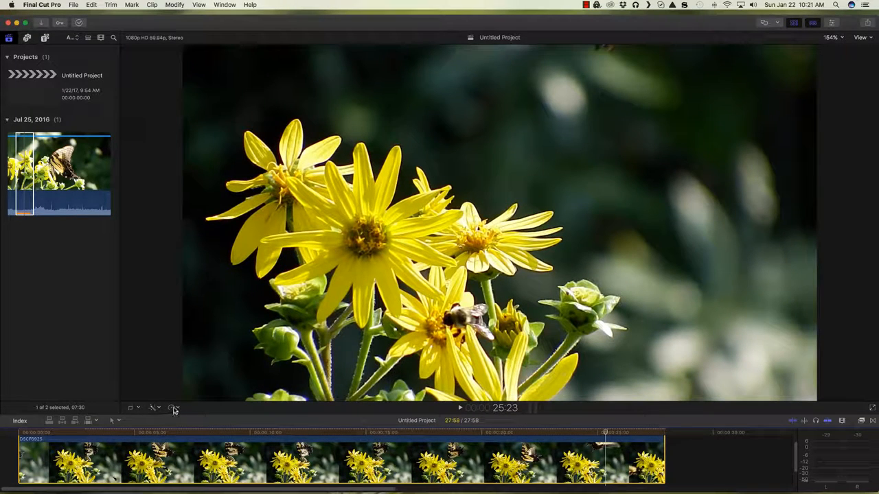
- Apply a Custom Speed change so the trimmed clip fills the 30-second project
click(173, 408)
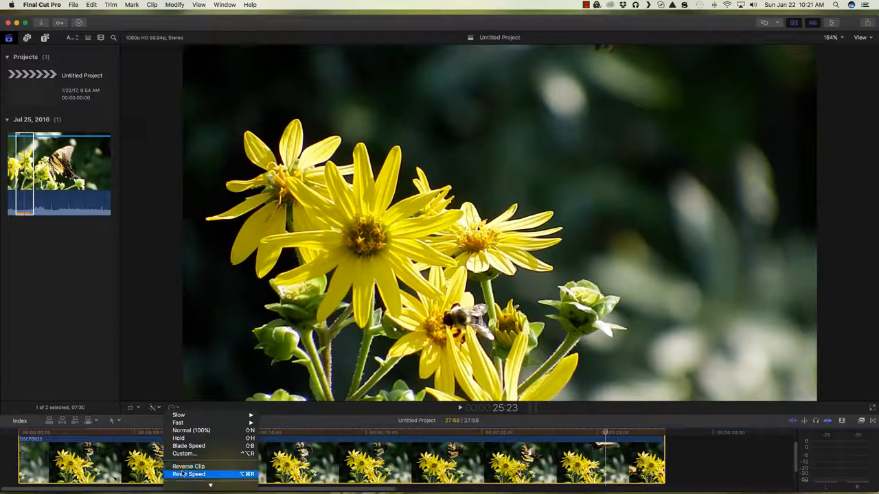
mouse_move(184, 453)
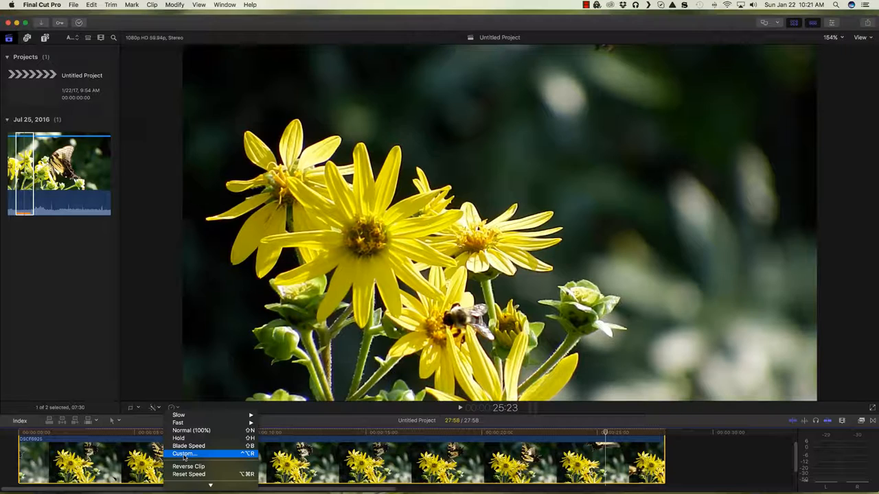
click(184, 453)
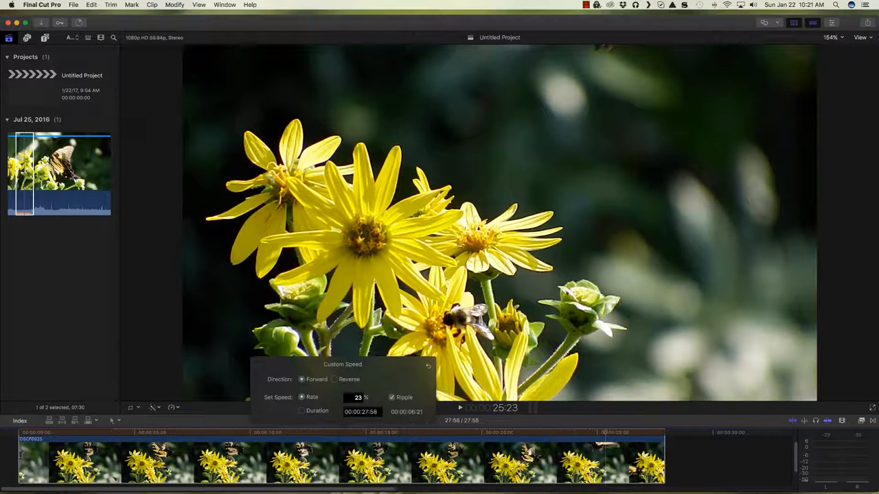
click(301, 410)
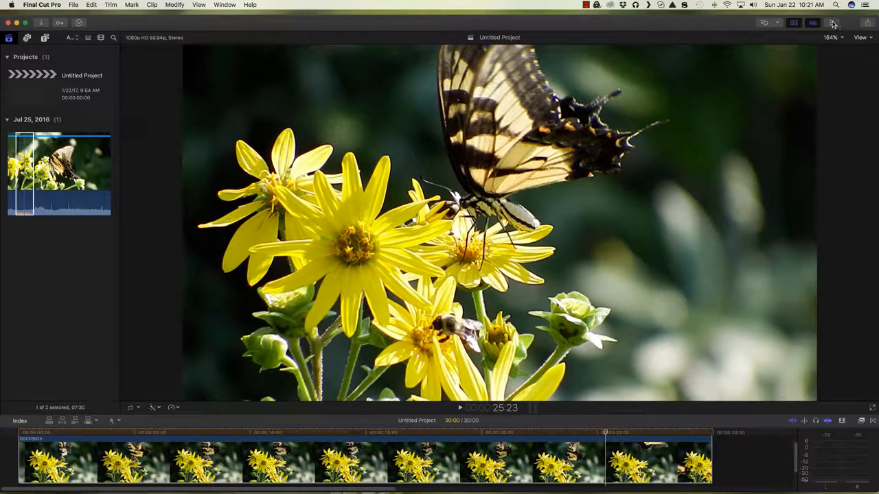
click(832, 22)
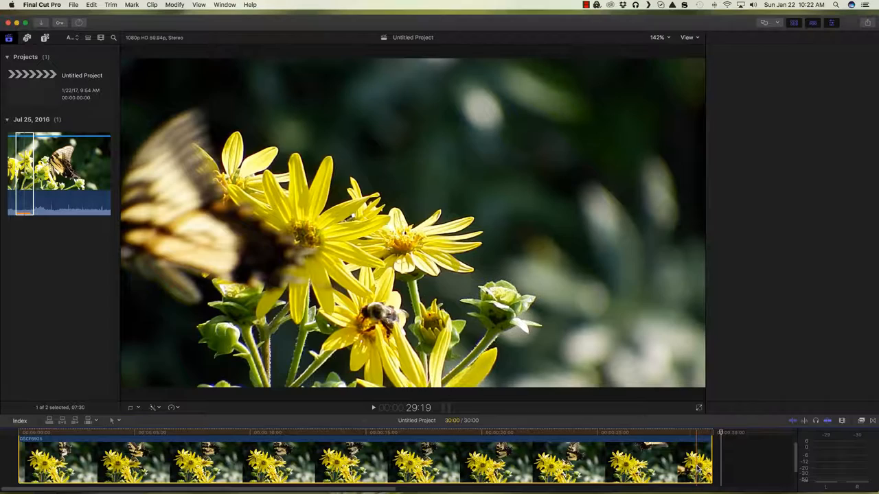
- Show the clip's Video inspector properties and switch Stabilization on
click(735, 39)
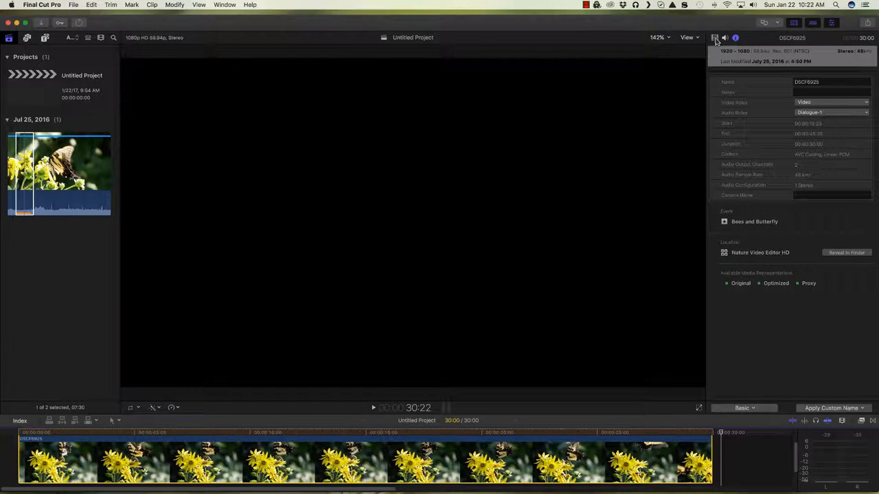
click(713, 38)
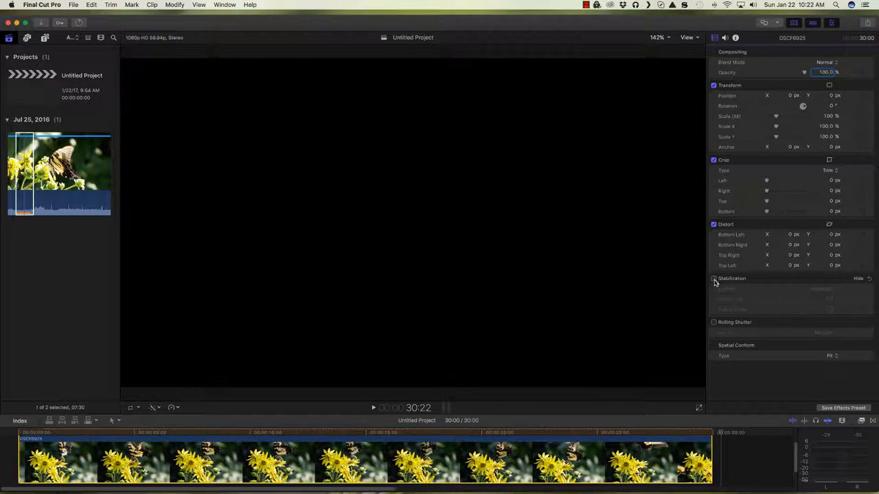
click(574, 433)
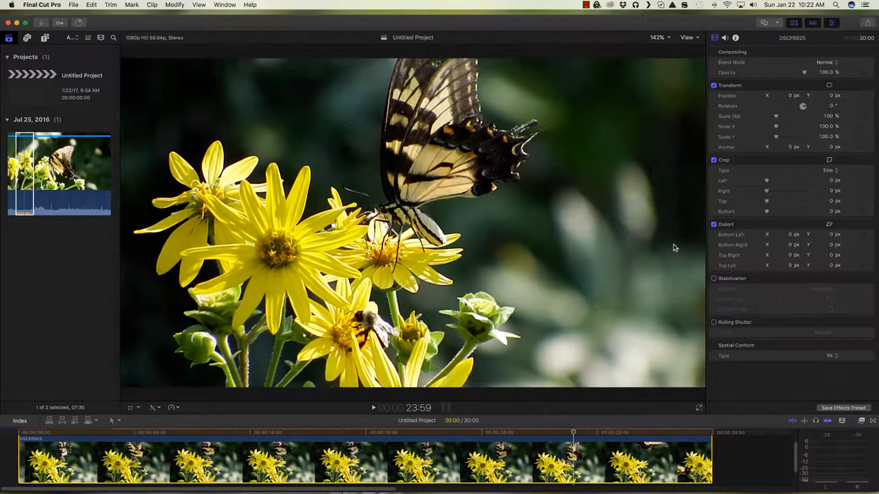
mouse_move(744, 280)
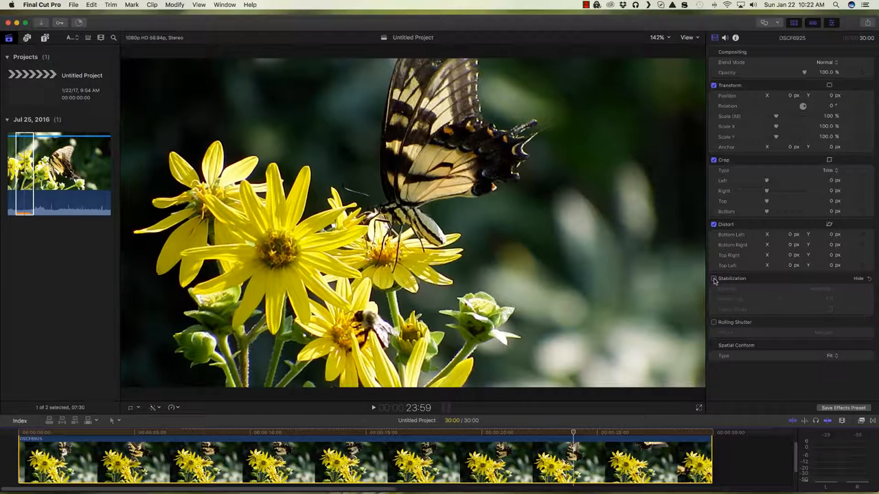
click(714, 280)
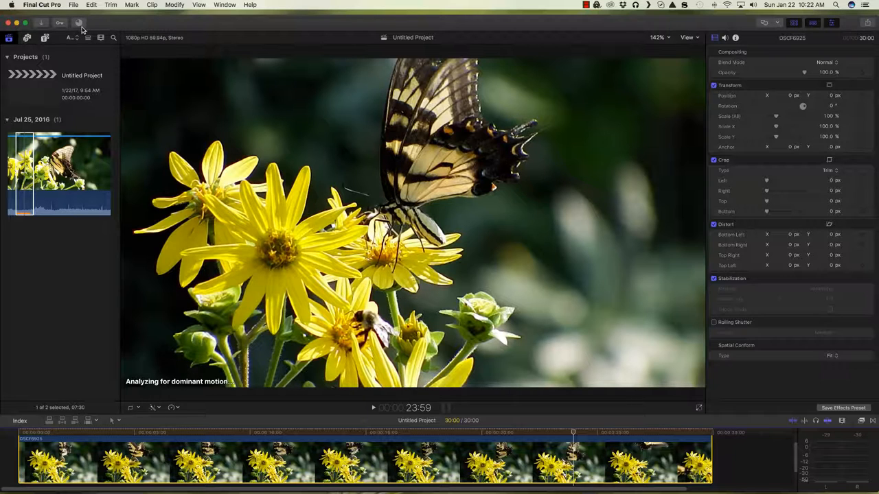
mouse_move(79, 22)
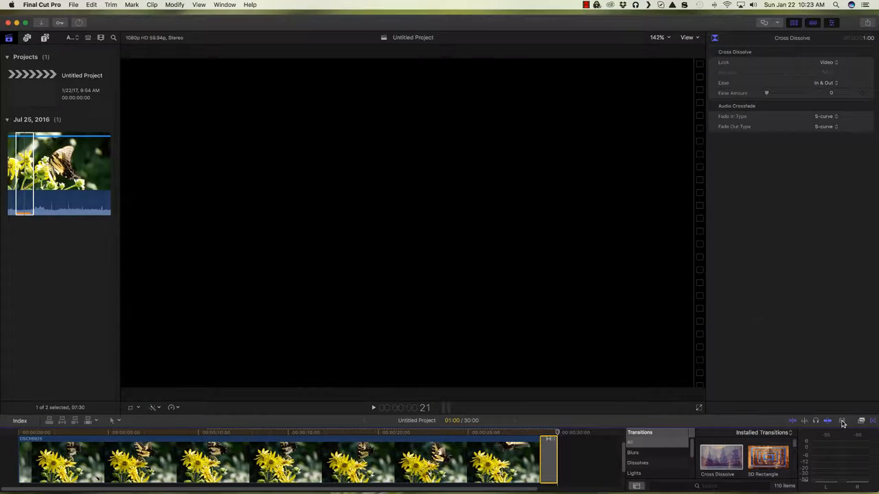
- Show the timeline Clip Appearance options after the Cross Dissolve ends the clip
click(843, 420)
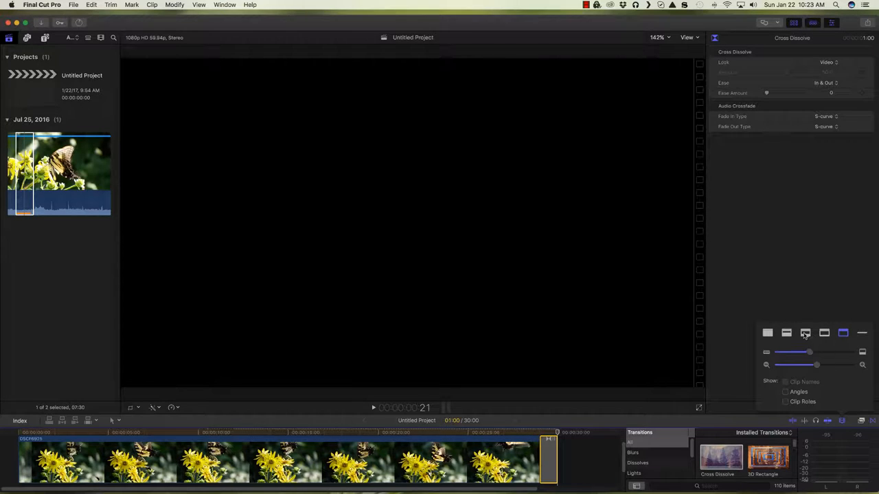